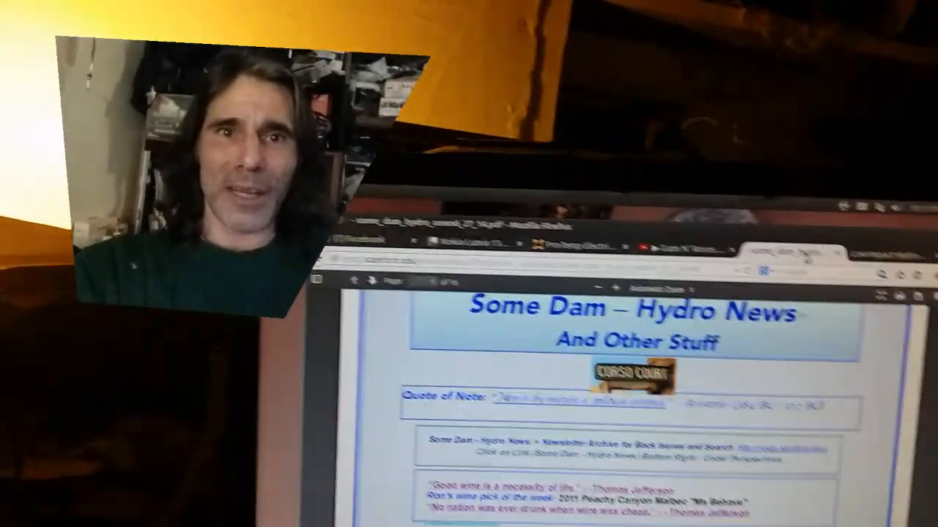
scroll(down, 3)
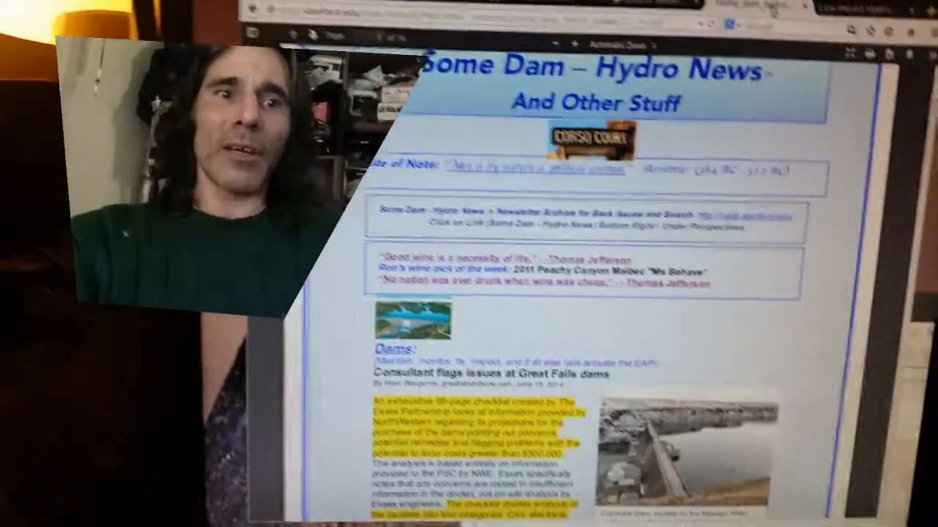